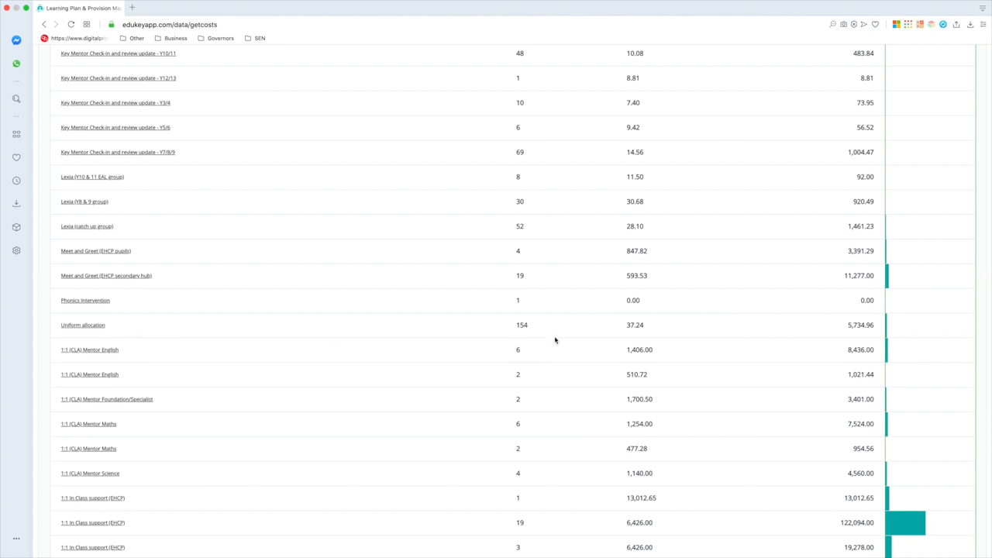
mouse_move(174, 321)
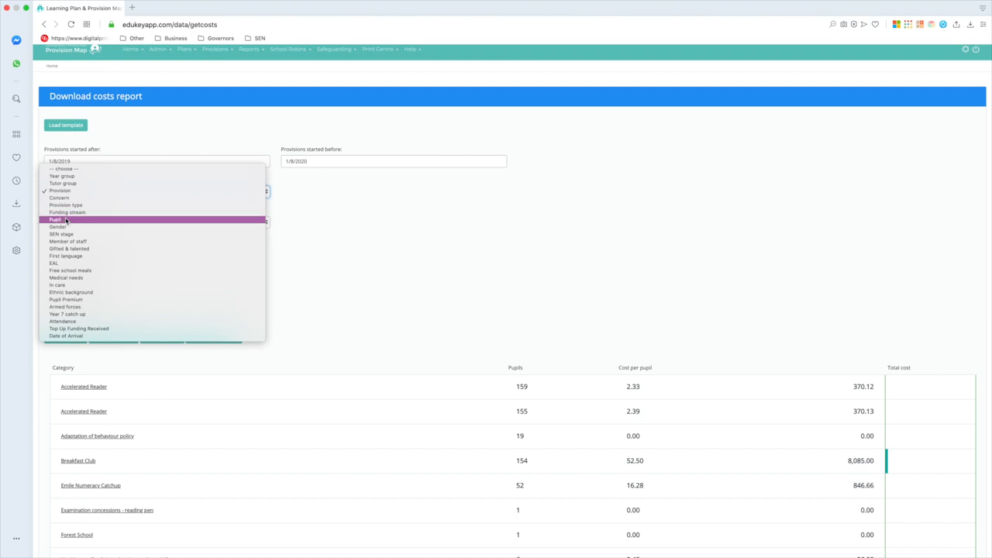
- Set the costs report's Primary breakdown to Pupil for per-pupil spending
left_click(56, 220)
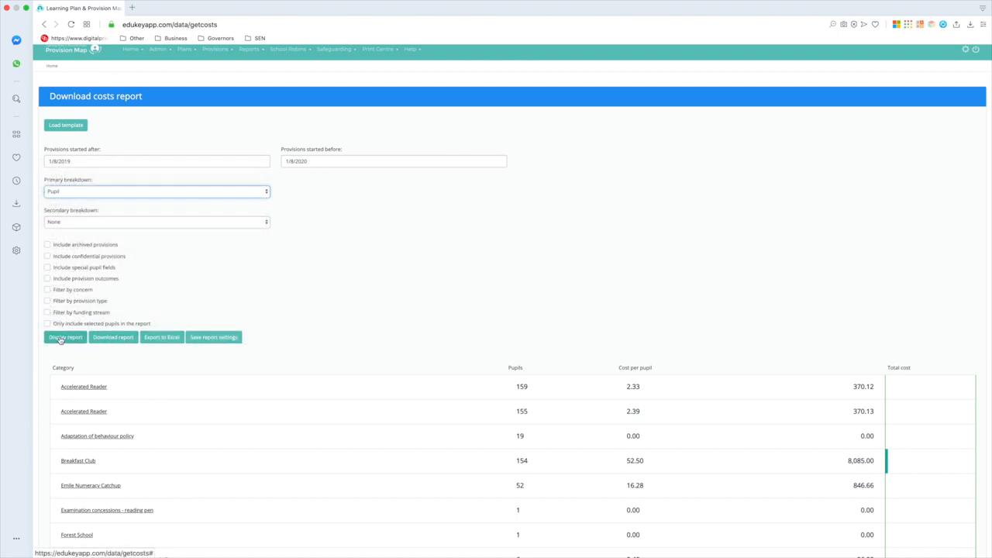